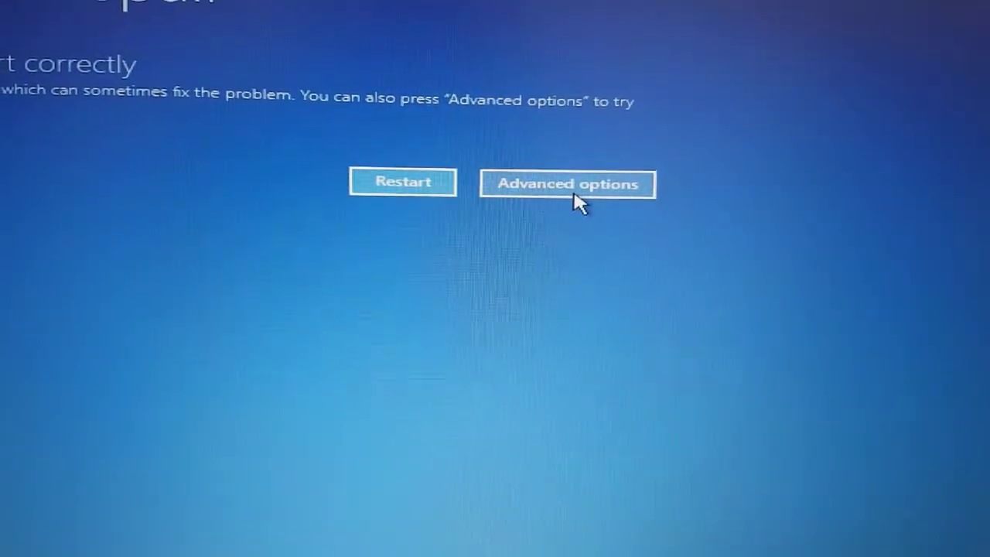
- Go from the Automatic Repair notice through Advanced options to the Troubleshoot screen
left_click(570, 183)
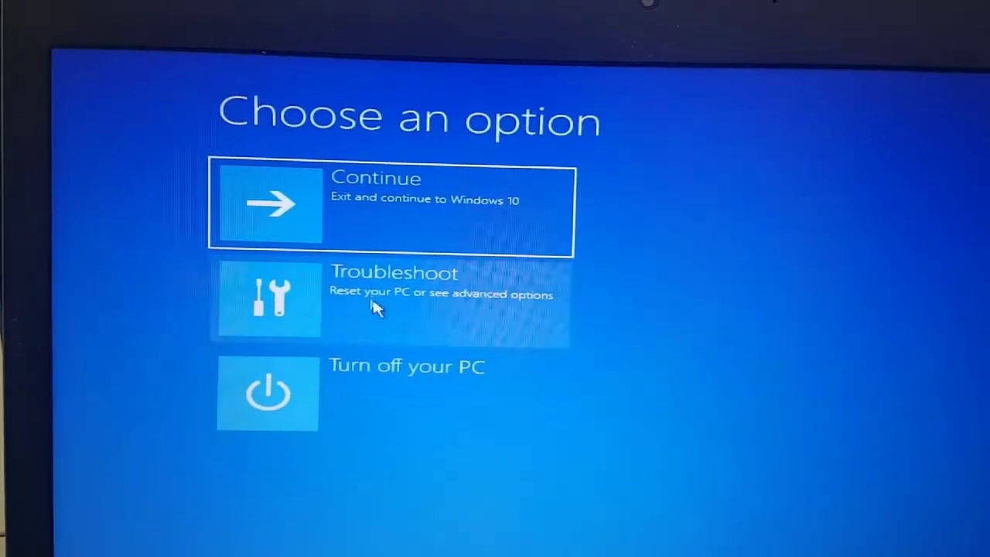
left_click(391, 300)
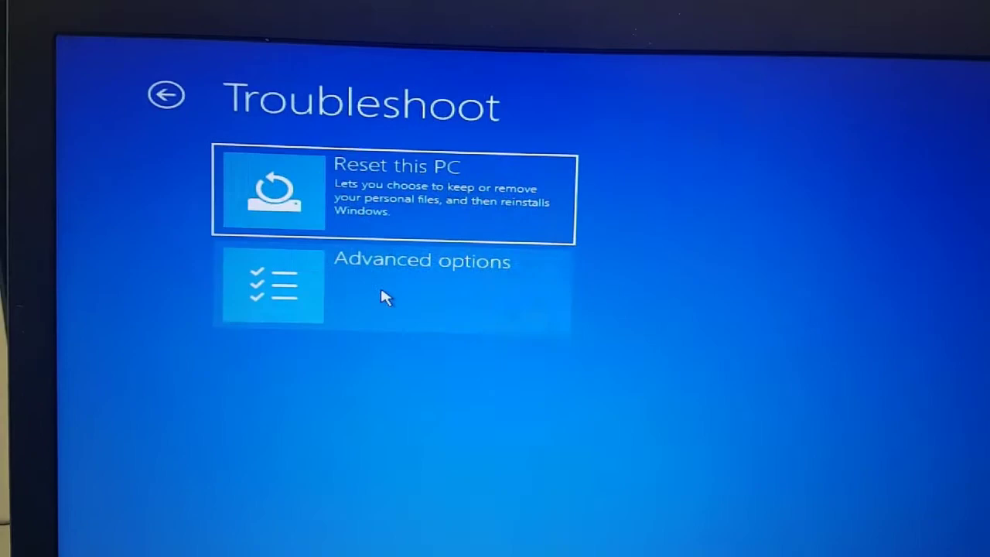